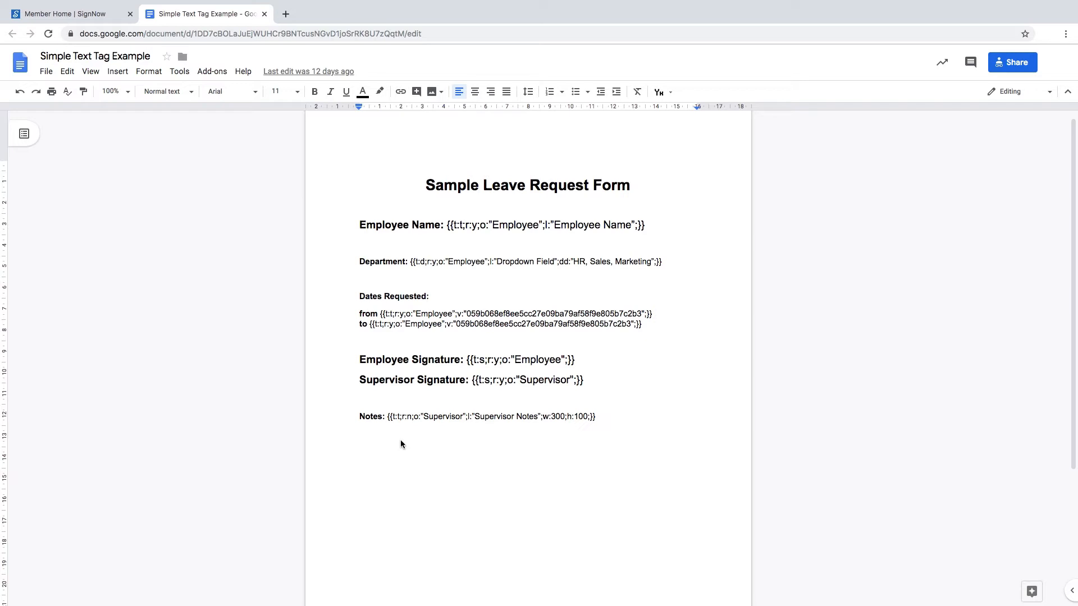
# Select the Employee Name label and part of its signNow tag in the form
pyautogui.doubleClick(382, 359)
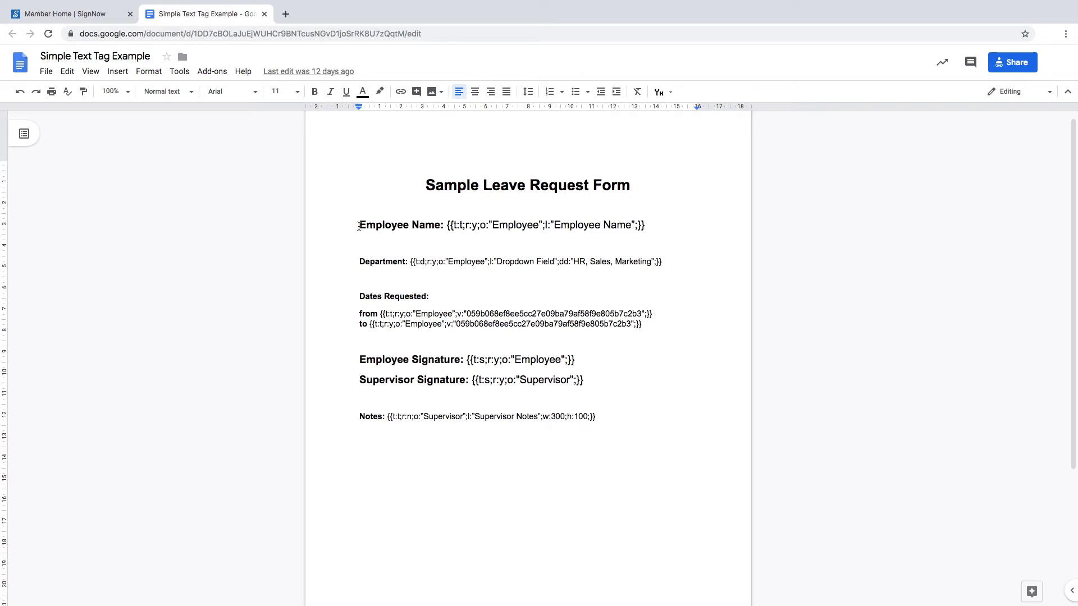
pyautogui.doubleClick(399, 225)
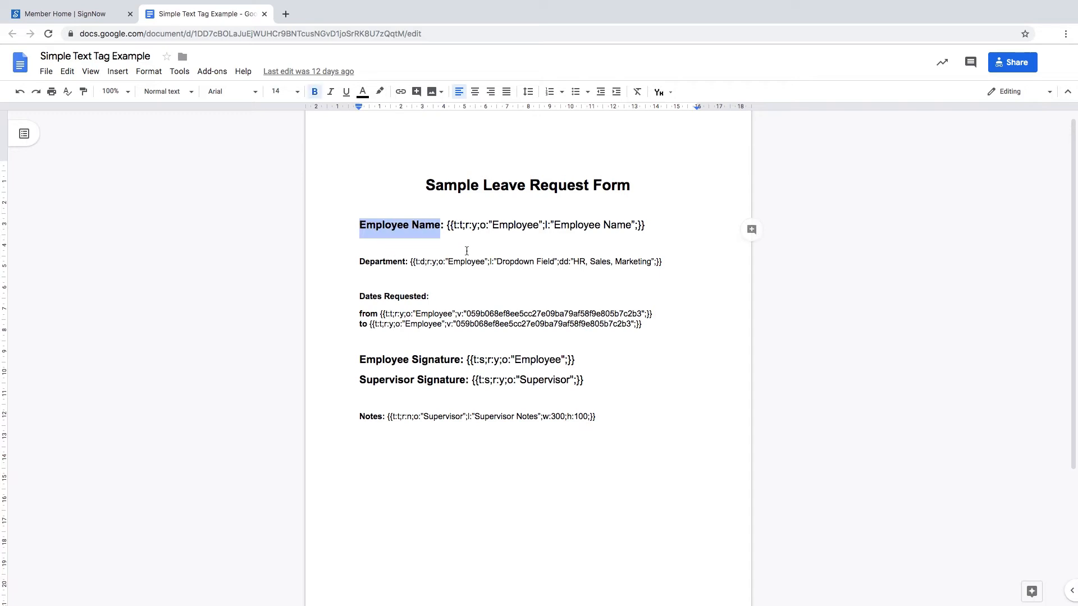
pyautogui.click(462, 225)
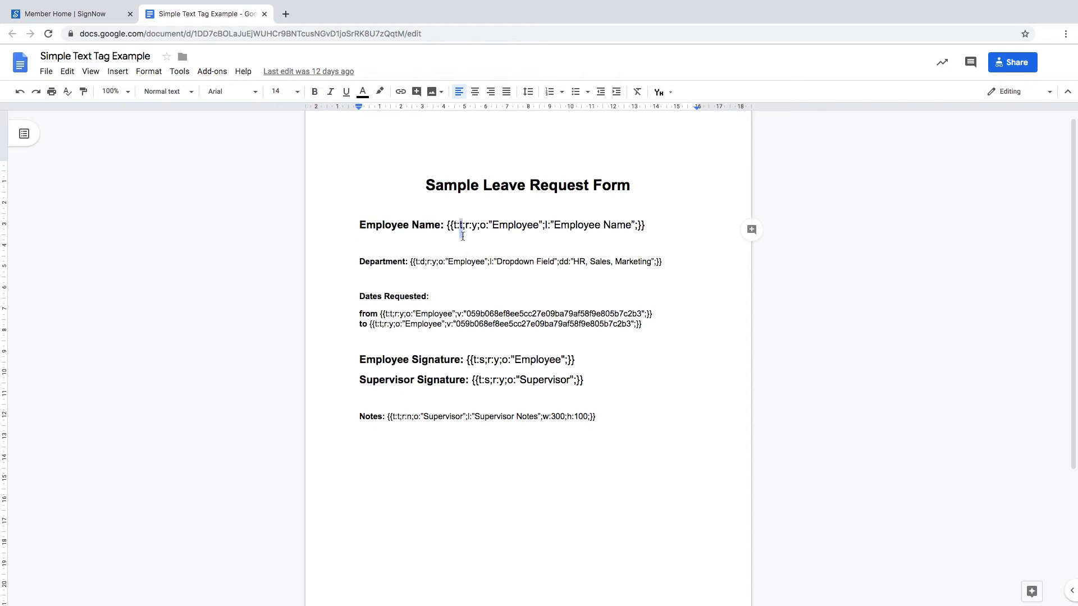
pyautogui.moveTo(475, 249)
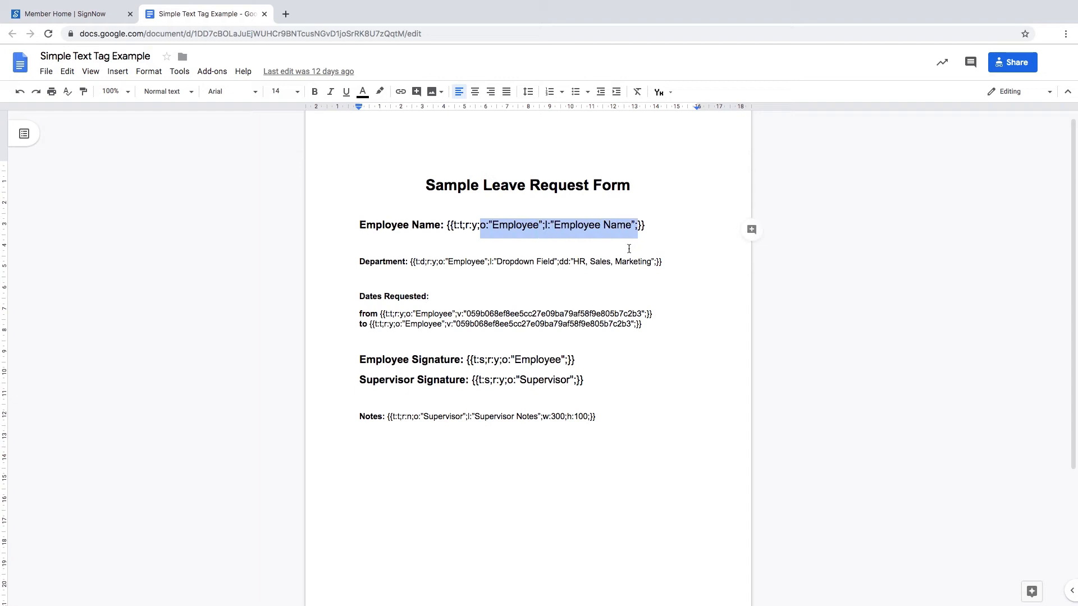
pyautogui.moveTo(342, 261)
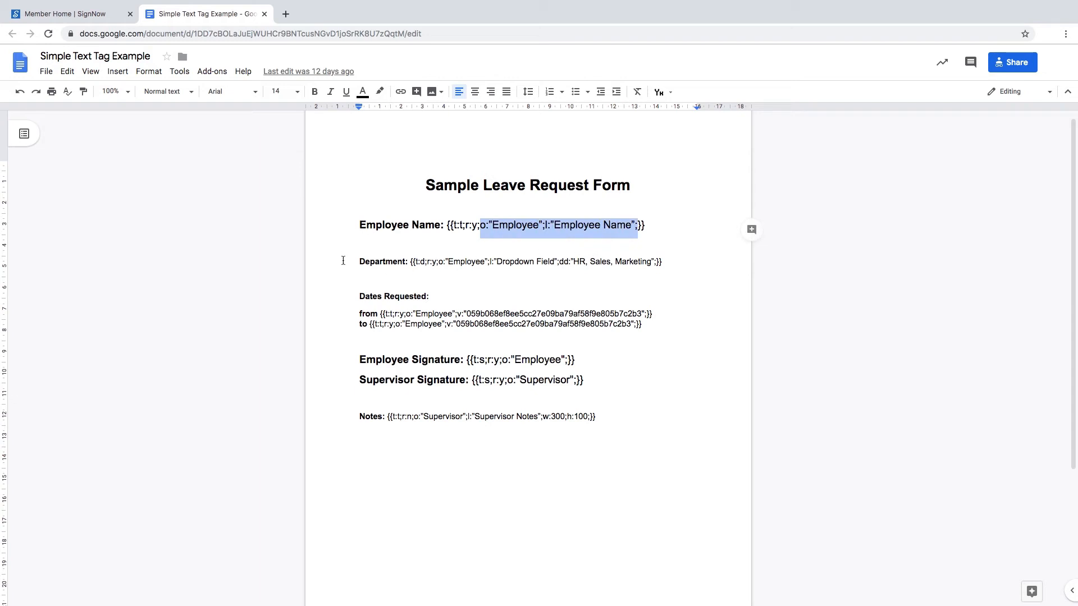
pyautogui.doubleClick(382, 261)
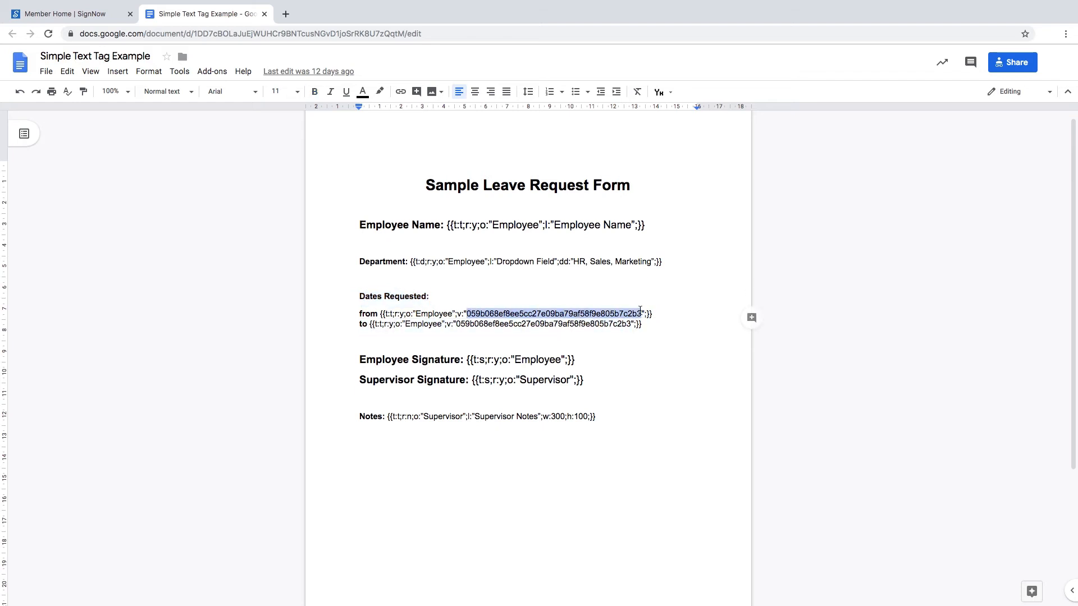
pyautogui.moveTo(620, 295)
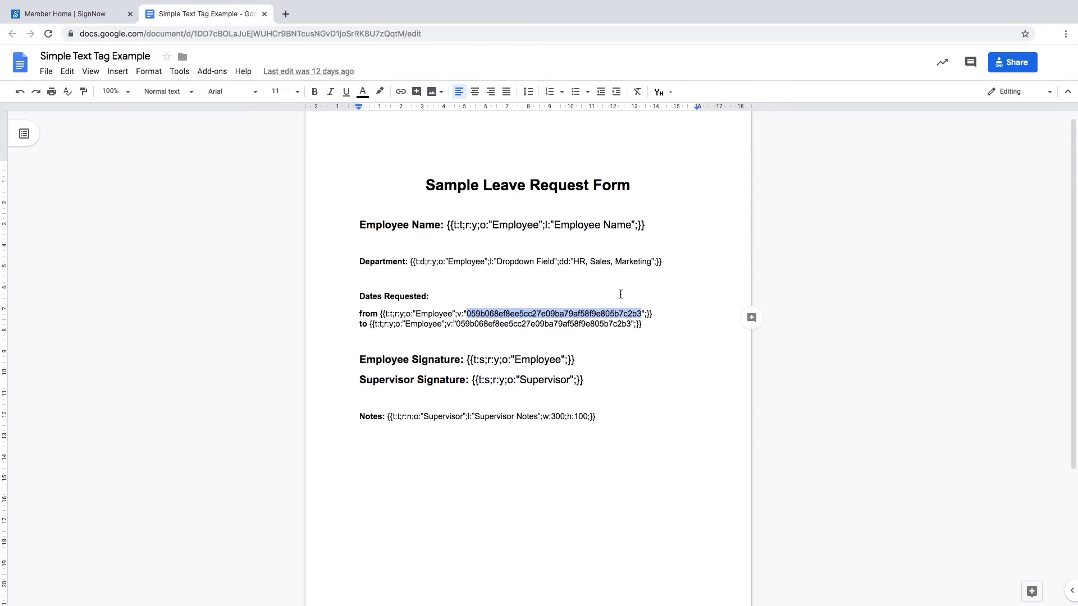
pyautogui.moveTo(647, 370)
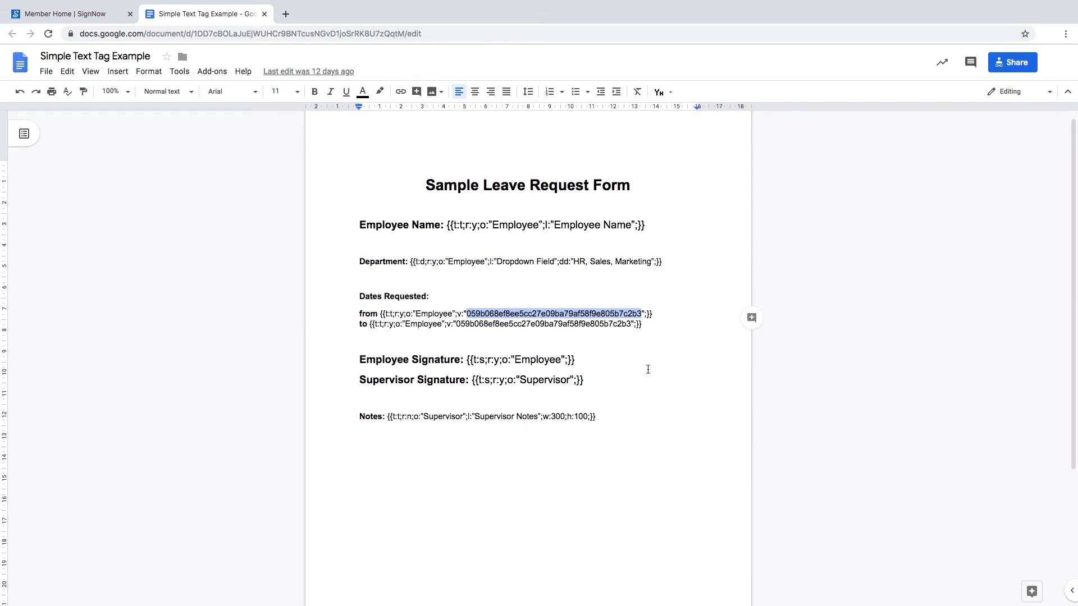
pyautogui.moveTo(653, 387)
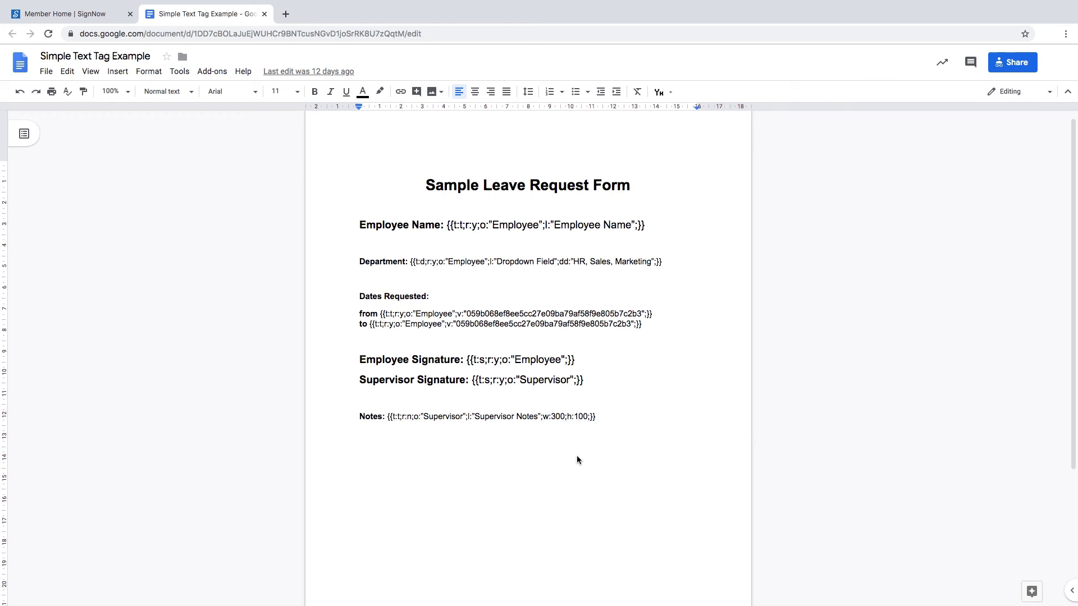
# Enter 0 as the Notes tag height value, then send the fieldextract upload request
pyautogui.click(578, 417)
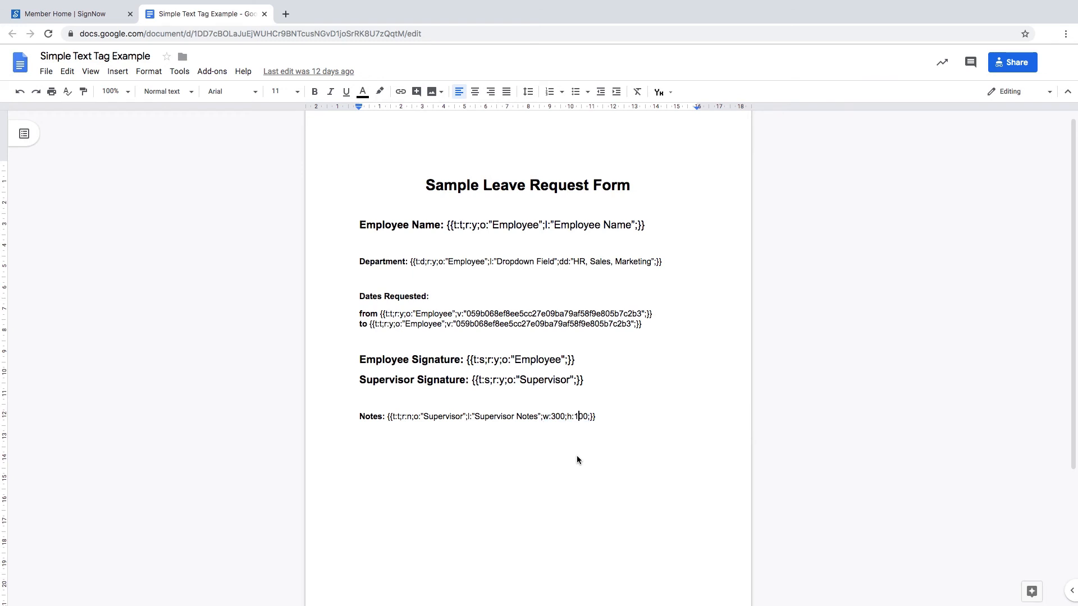
pyautogui.write('0')
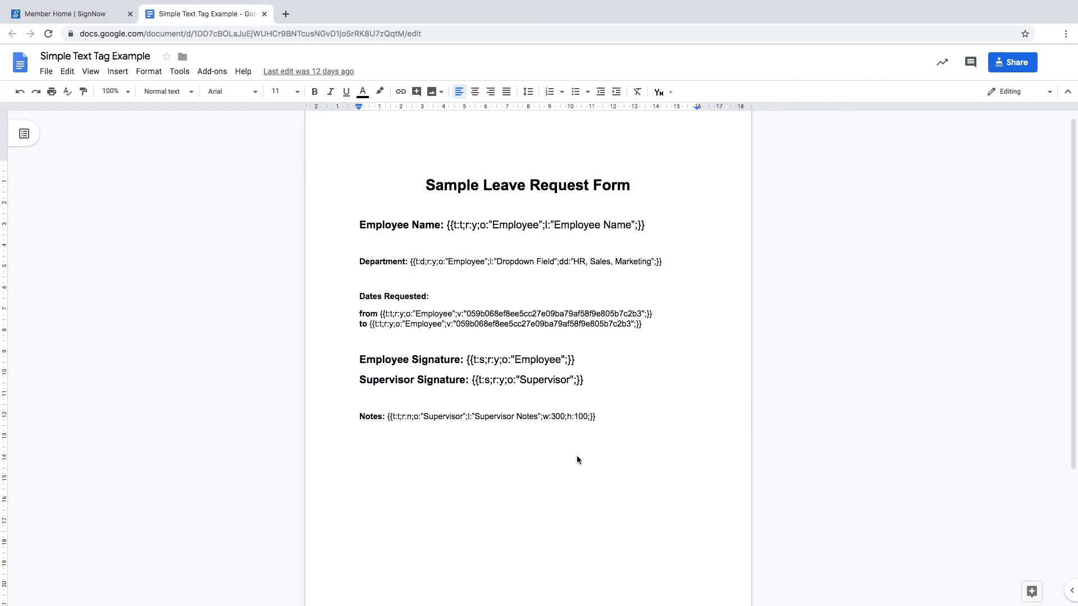
pyautogui.click(579, 416)
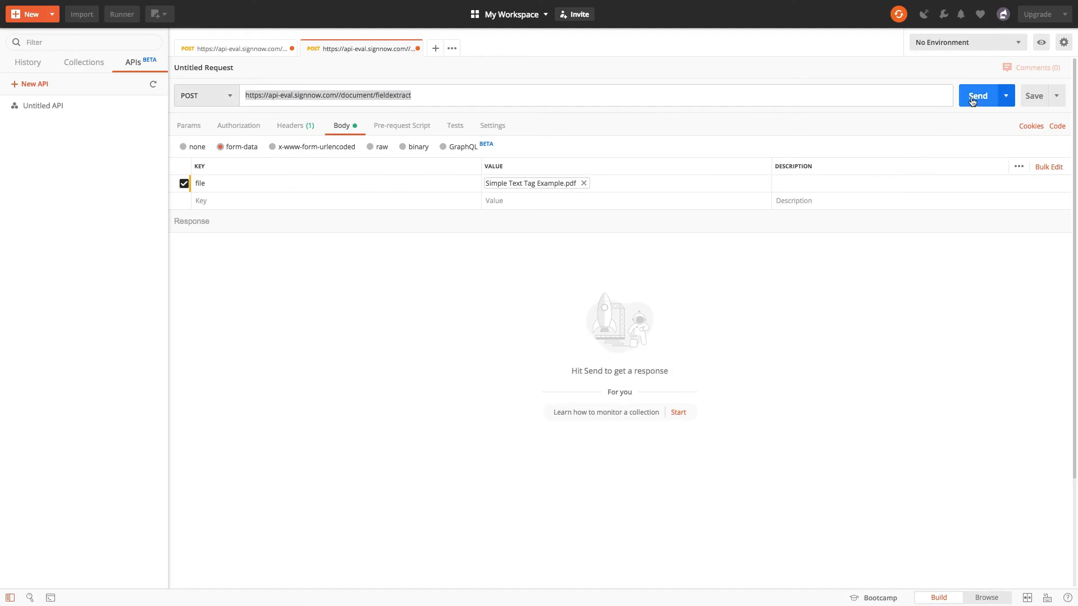
pyautogui.click(977, 96)
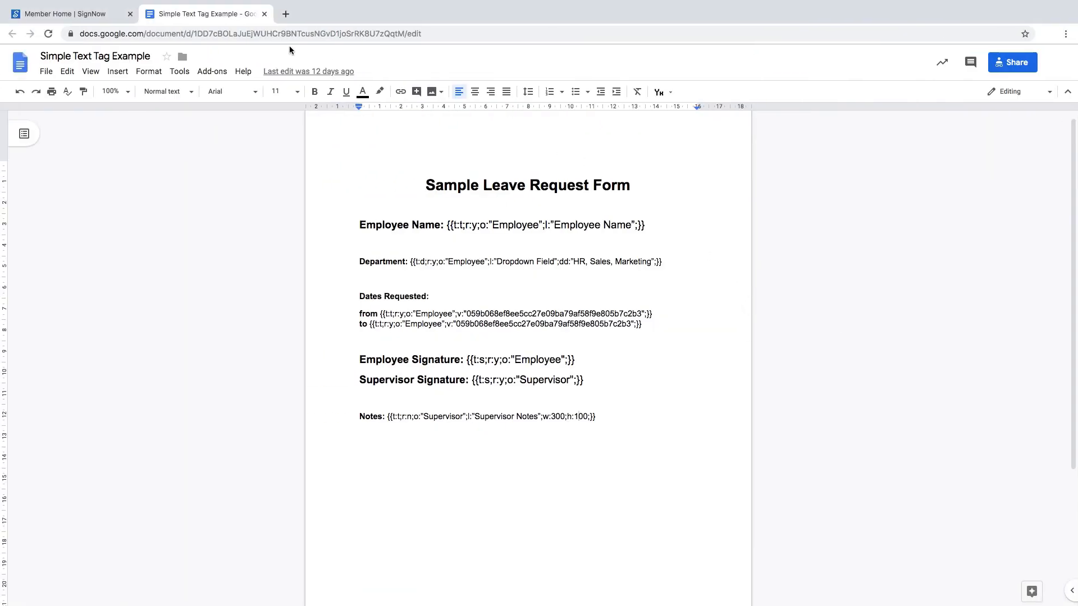
# Switch to the Member Home | SignNow tab to view the Documents folder
pyautogui.click(69, 13)
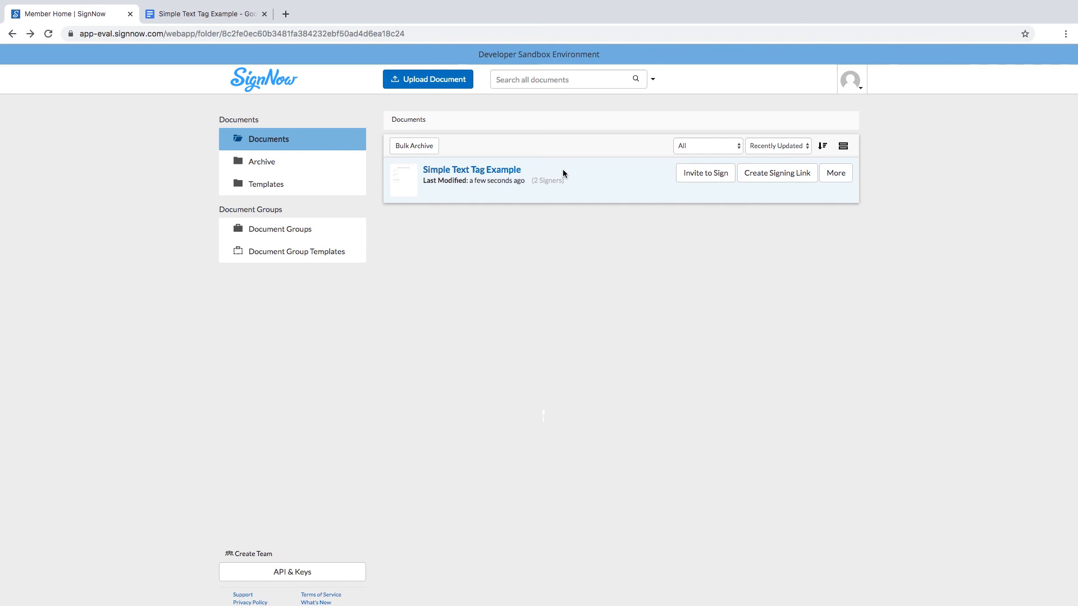
# Open Simple Text Tag Example and review its converted employee and supervisor fields
pyautogui.click(472, 169)
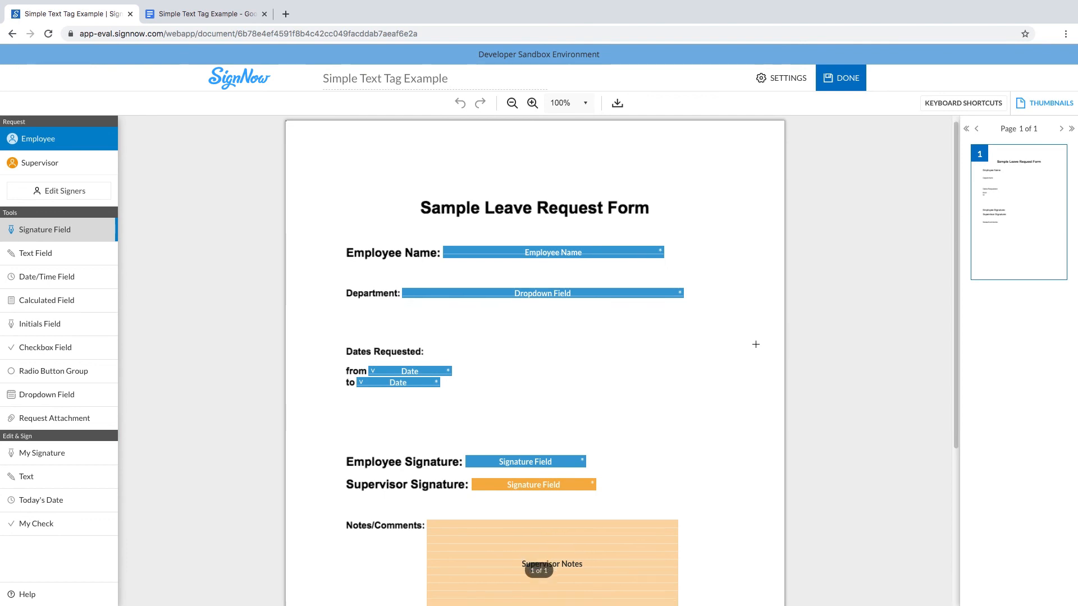
pyautogui.scroll(3)
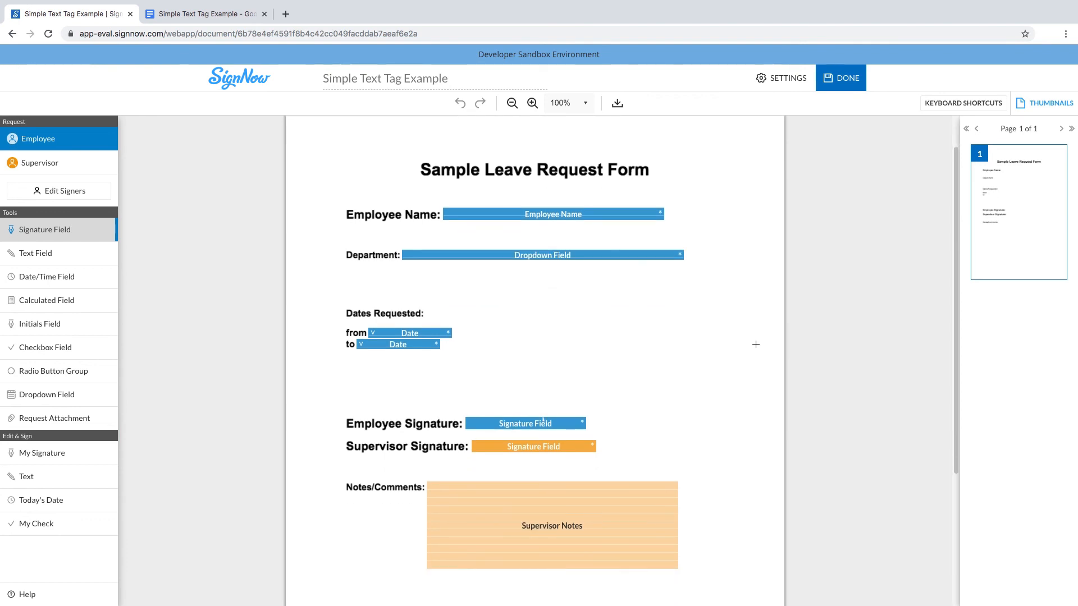